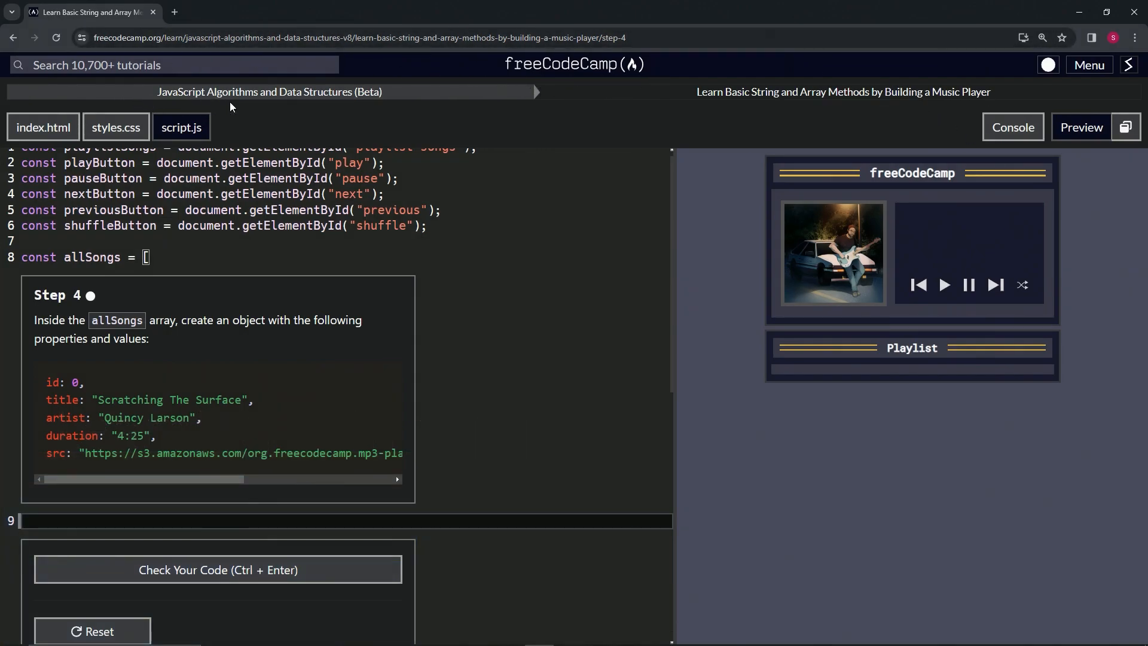
{"action": "mouse_move", "coordinate": [721, 110]}
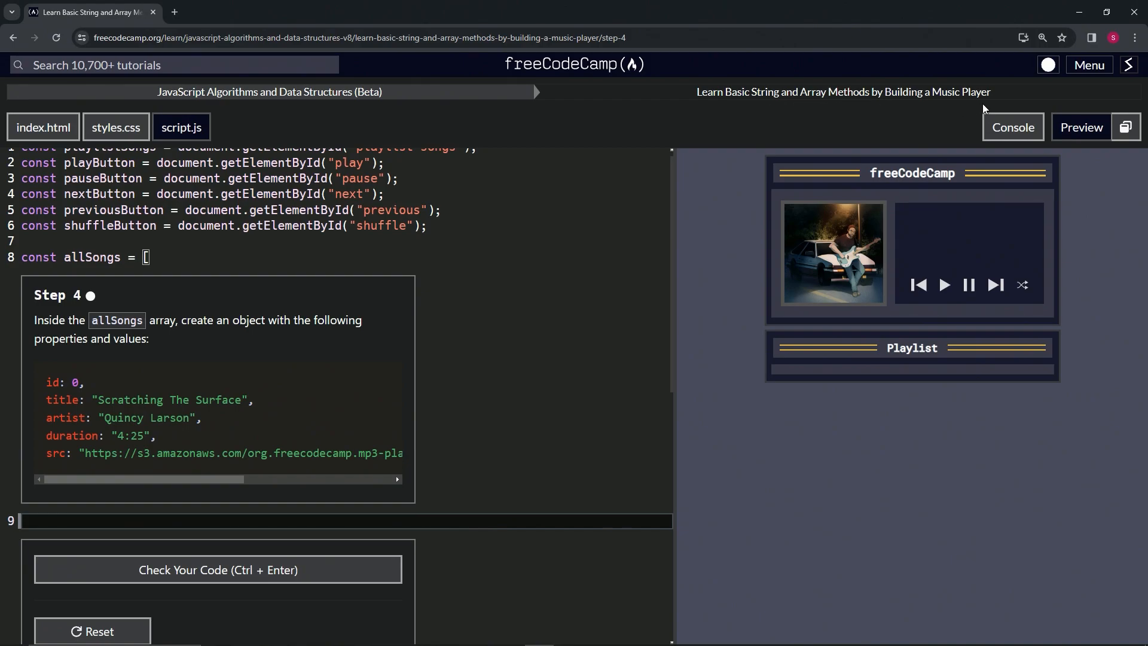
{"action": "mouse_move", "coordinate": [98, 310]}
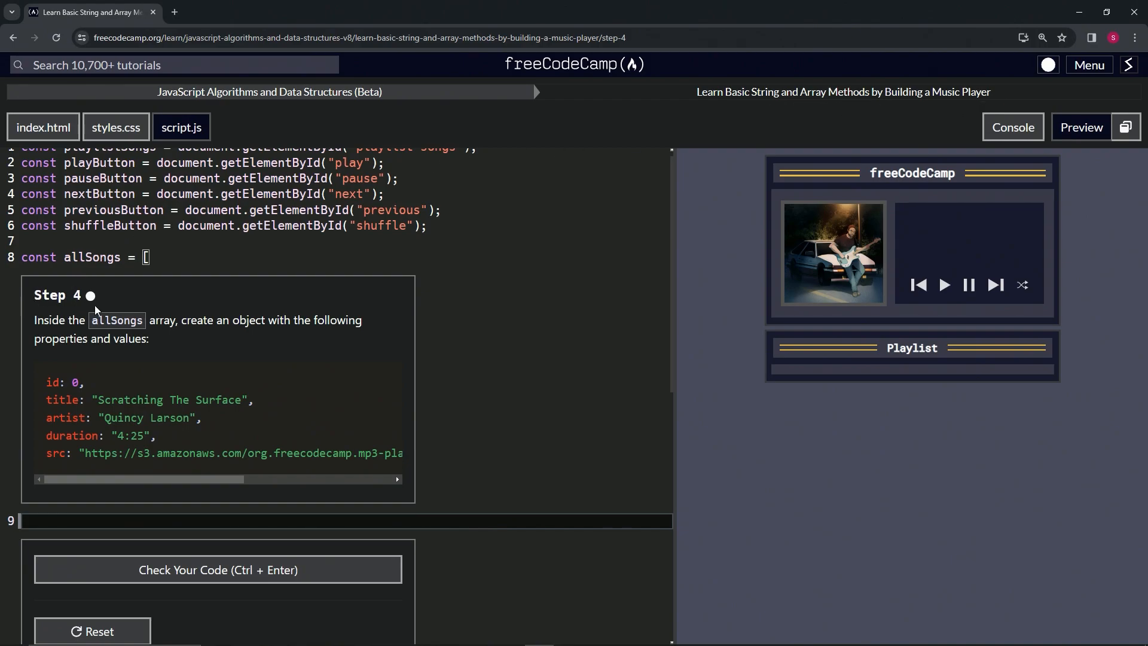
{"action": "mouse_move", "coordinate": [66, 331]}
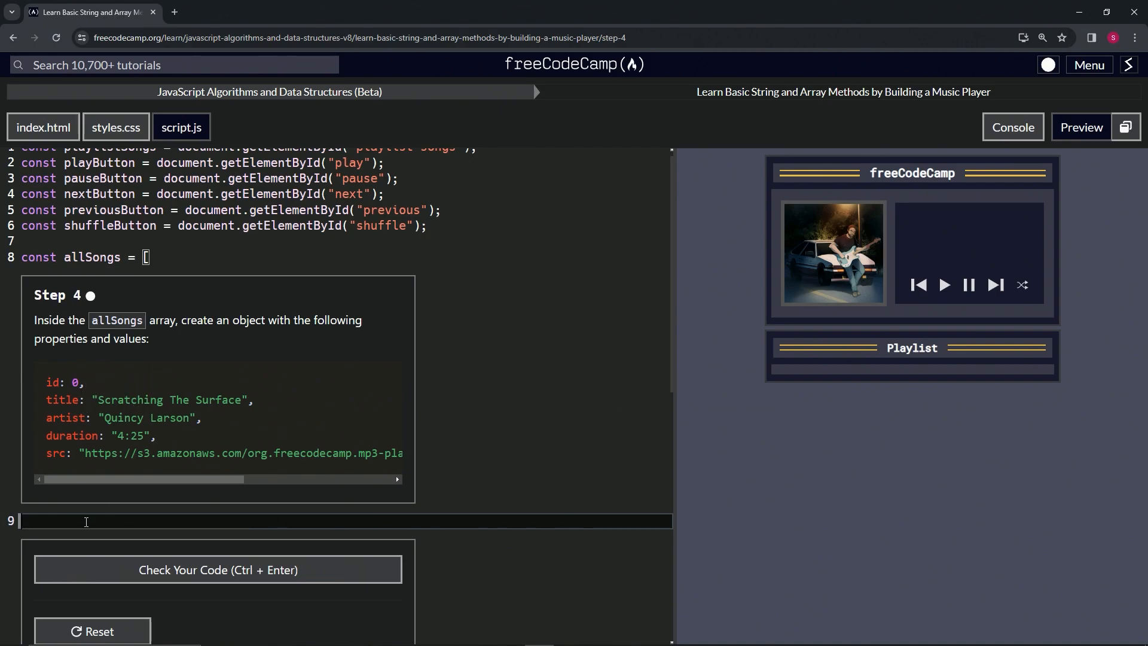
Open a new song object in allSongs with id: 0 and title: "Scratching The Surface"
{"action": "type", "text": "{}"}
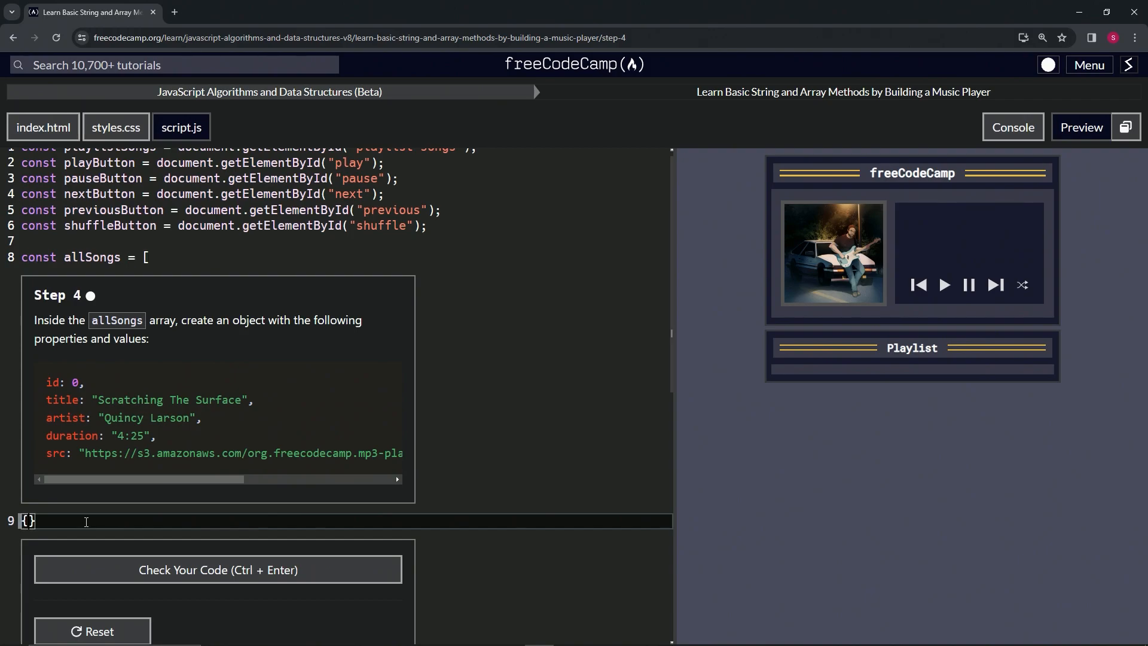
{"action": "key", "text": "Enter"}
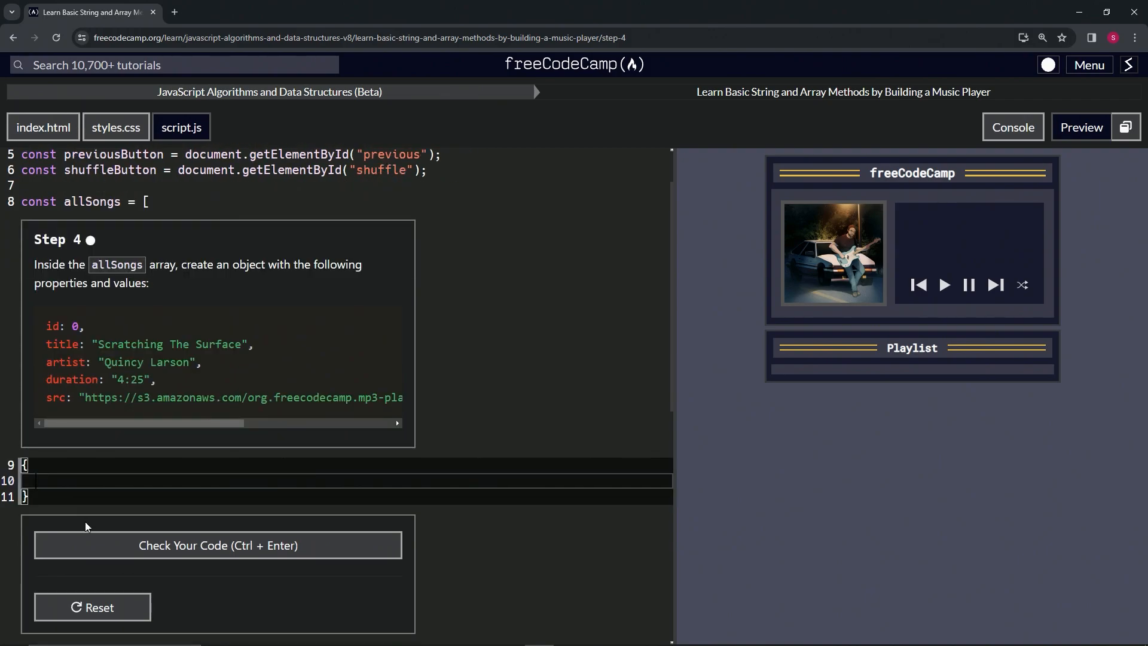
{"action": "type", "text": "id:"}
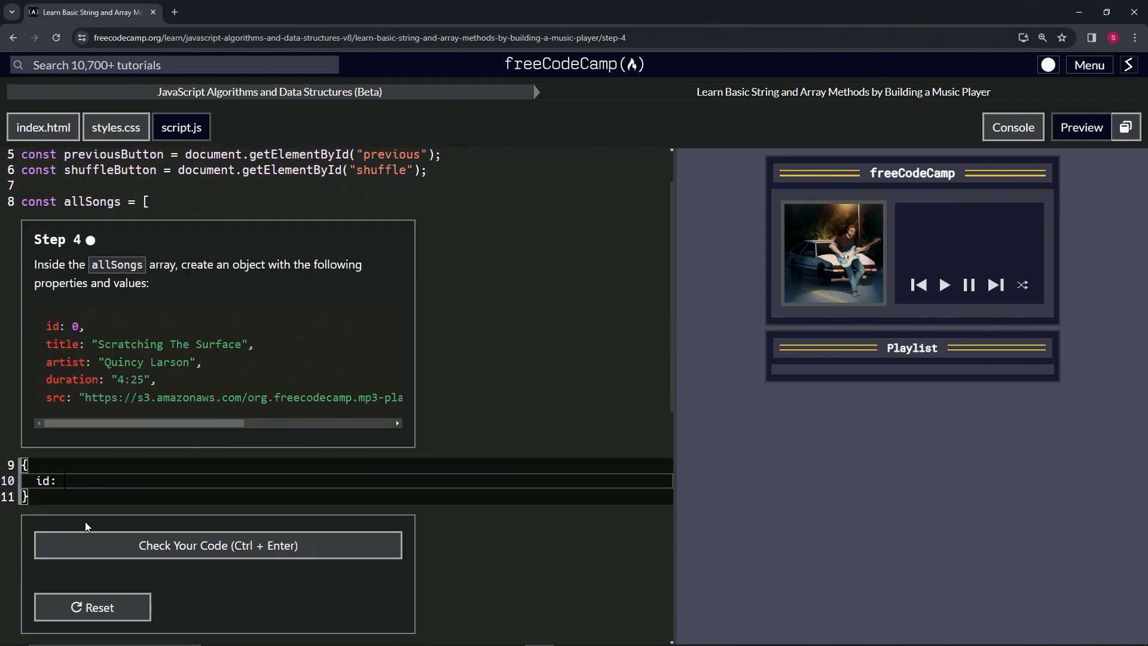
{"action": "type", "text": "0,"}
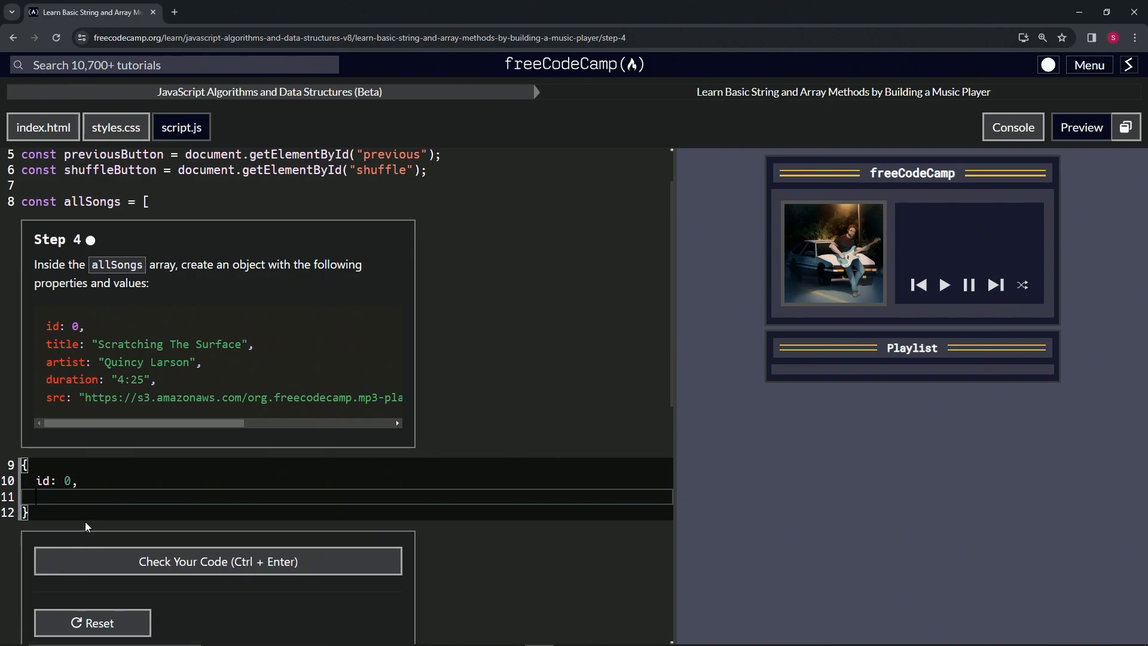
{"action": "type", "text": "title:"}
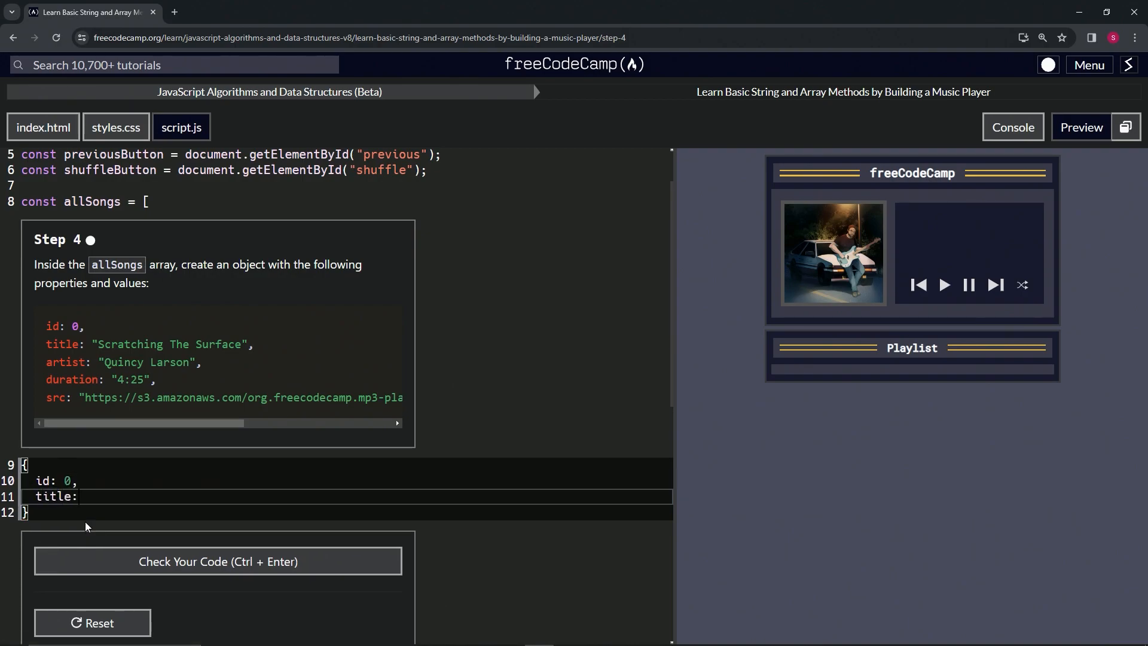
{"action": "type", "text": "\"Sc\""}
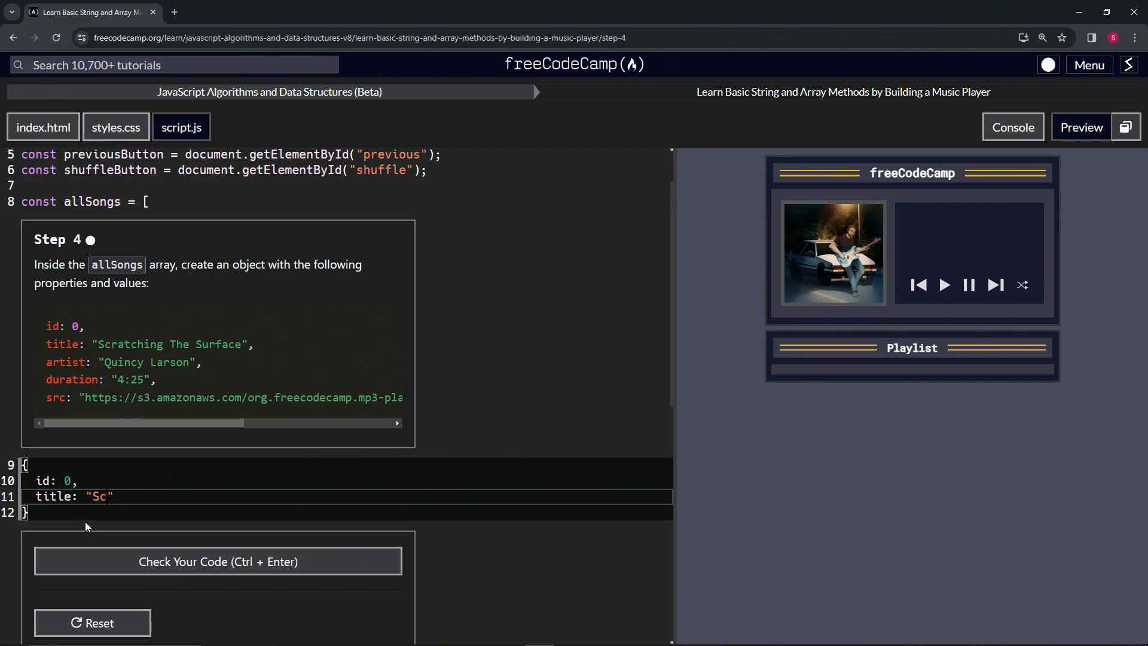
{"action": "type", "text": "rat"}
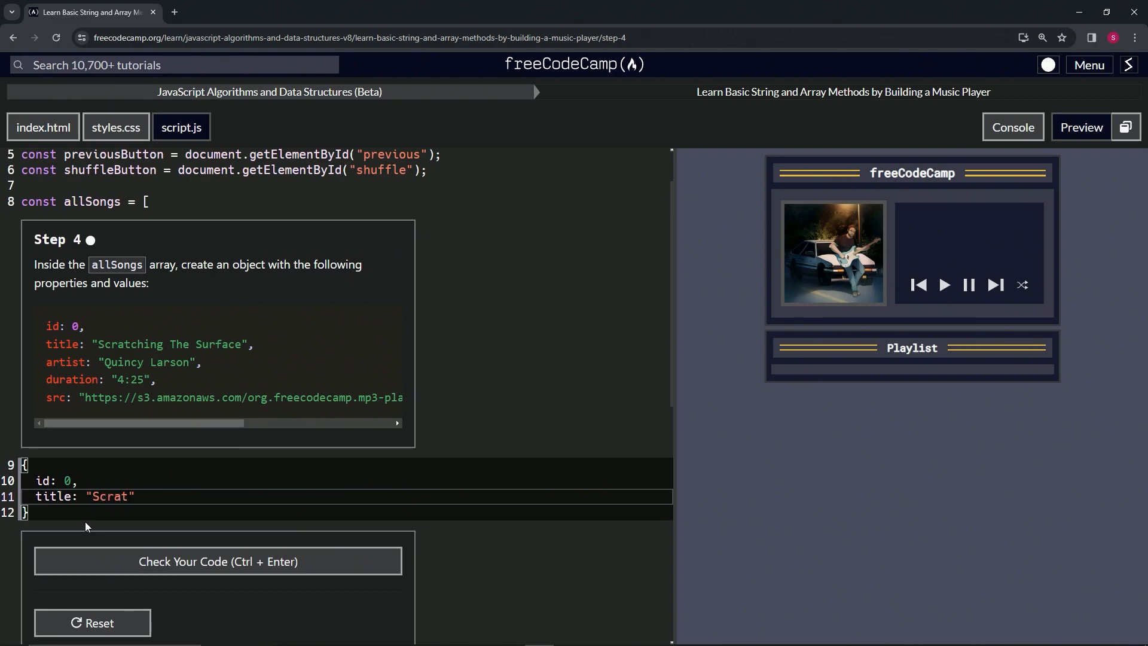
{"action": "type", "text": "ching T"}
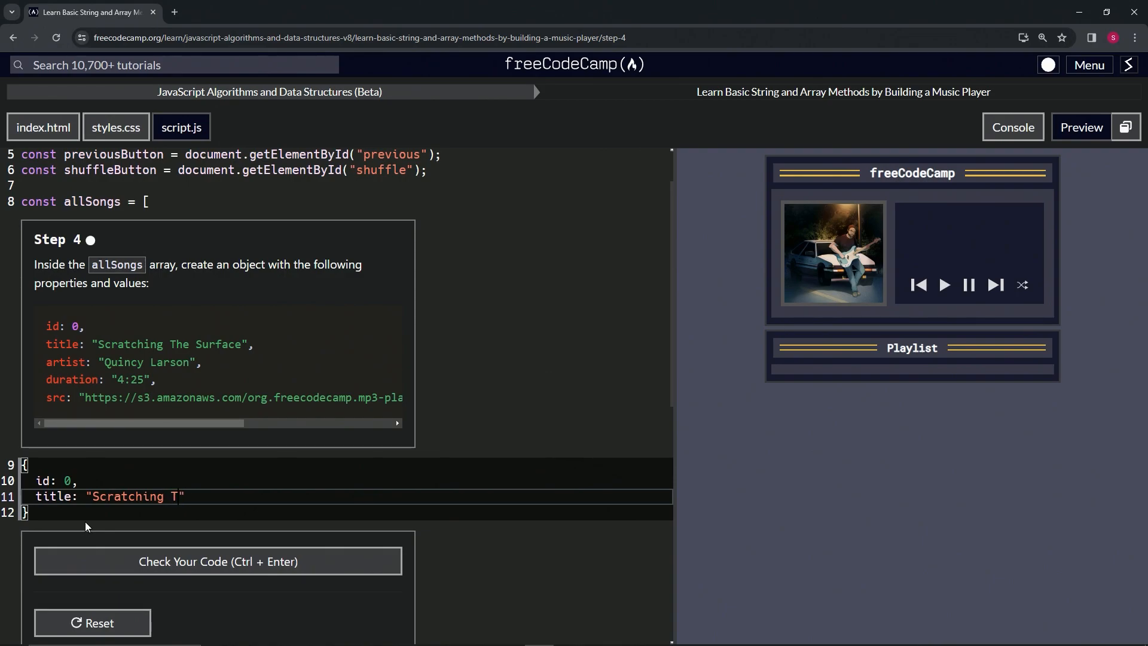
{"action": "type", "text": "he Sur"}
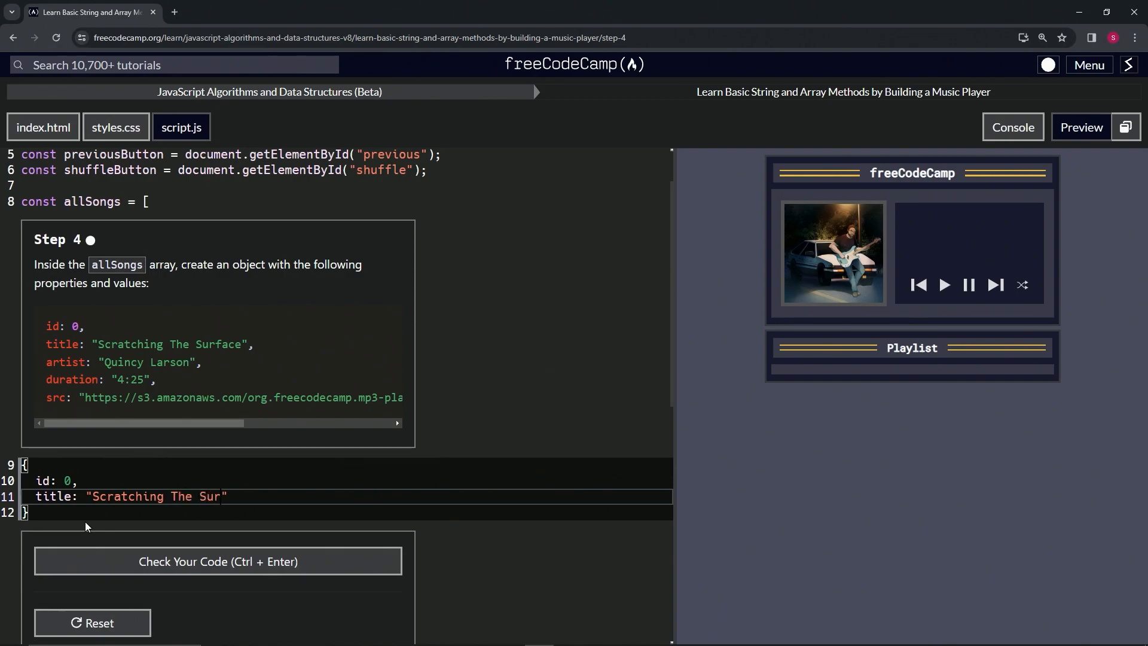
{"action": "type", "text": "face"}
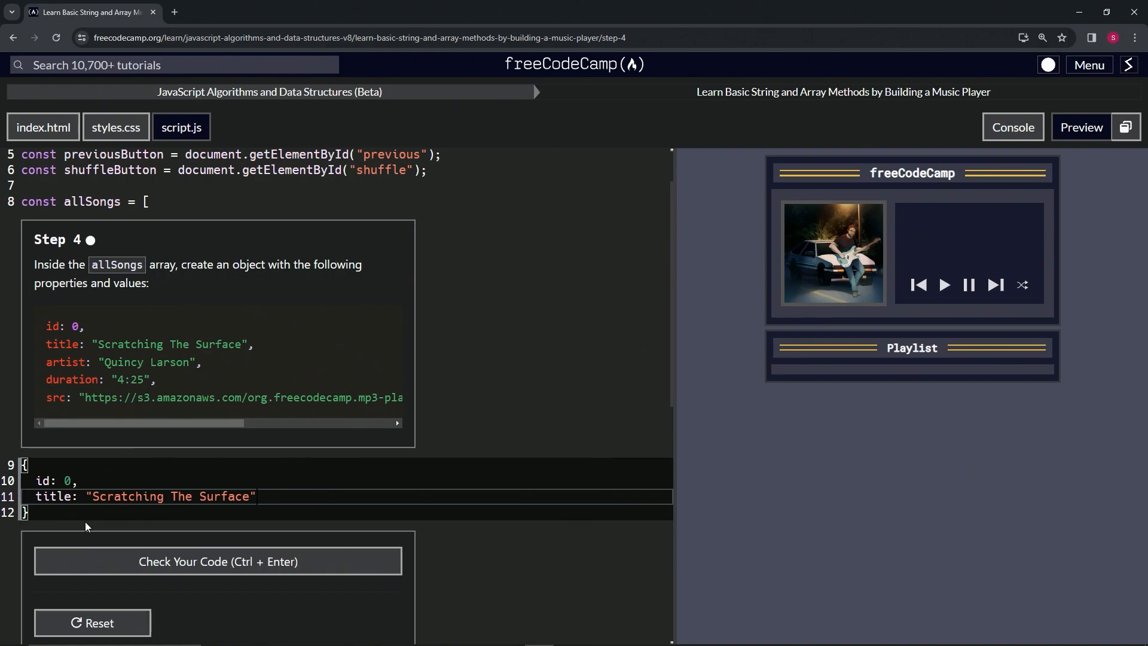
{"action": "key", "text": "Enter"}
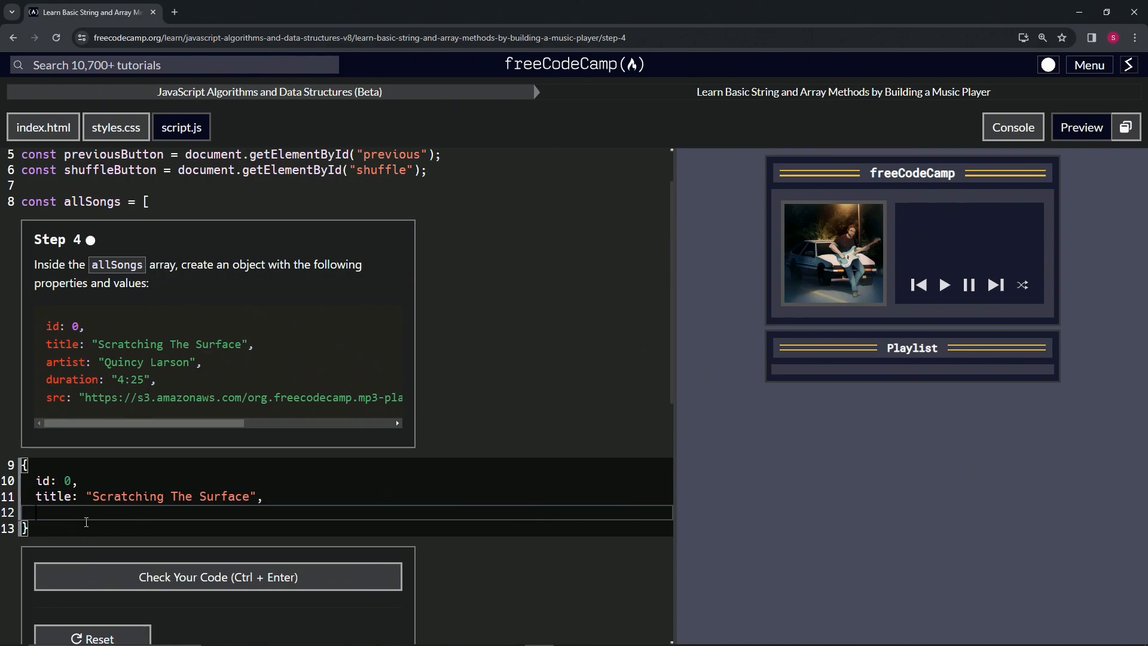
Add artist: "Quincy Larson" and duration: "4:25" properties to the song object
{"action": "type", "text": "artist:"}
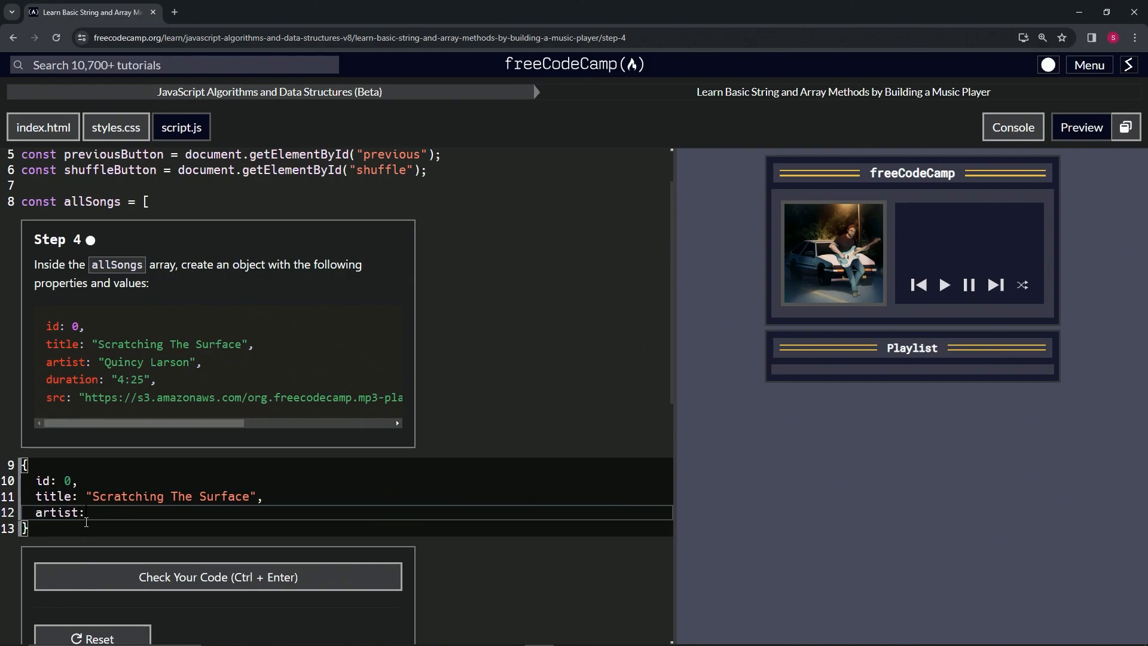
{"action": "type", "text": "\"Q"}
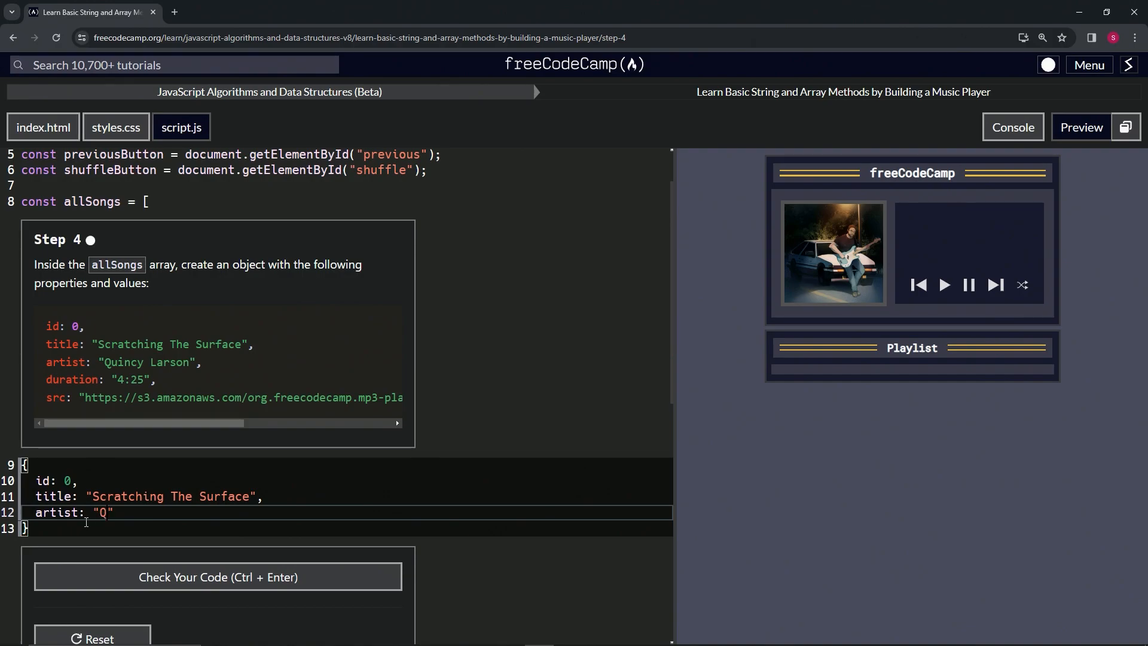
{"action": "type", "text": "uincy Larson"}
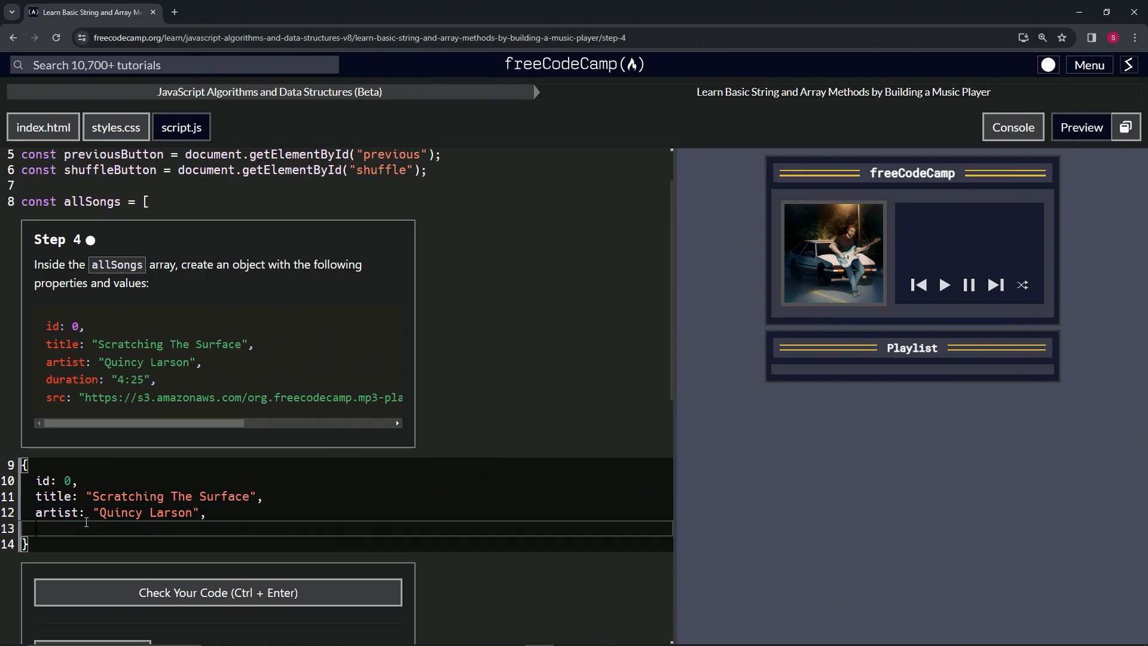
{"action": "type", "text": "duratio"}
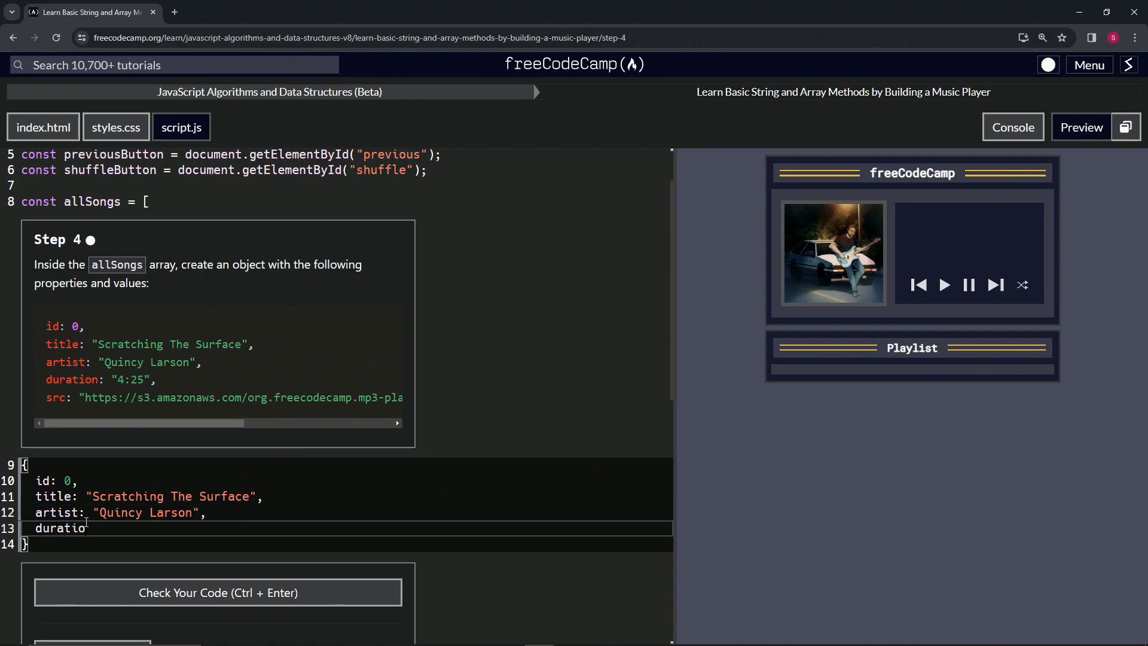
{"action": "type", "text": "n: \"4\""}
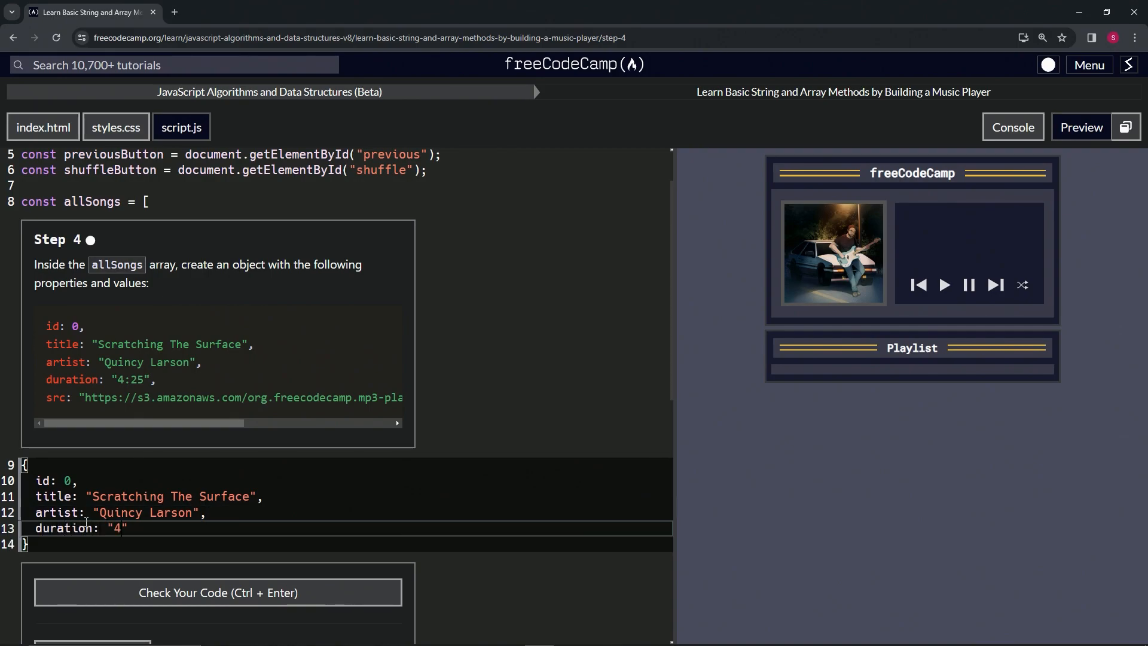
{"action": "type", "text": ":25"}
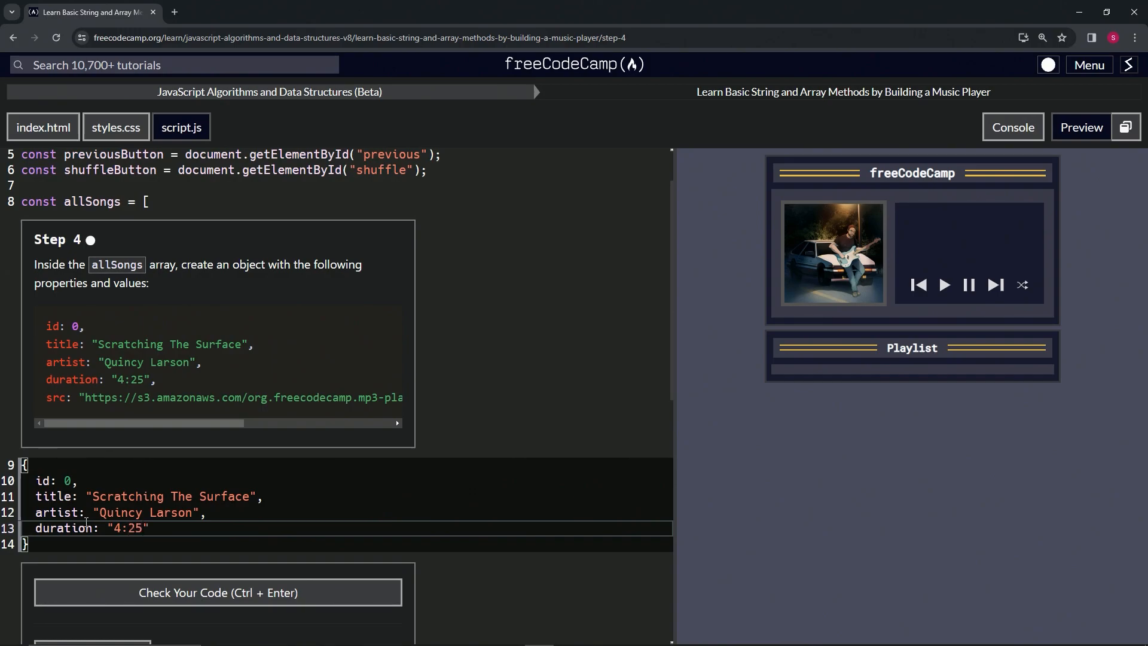
{"action": "type", "text": ","}
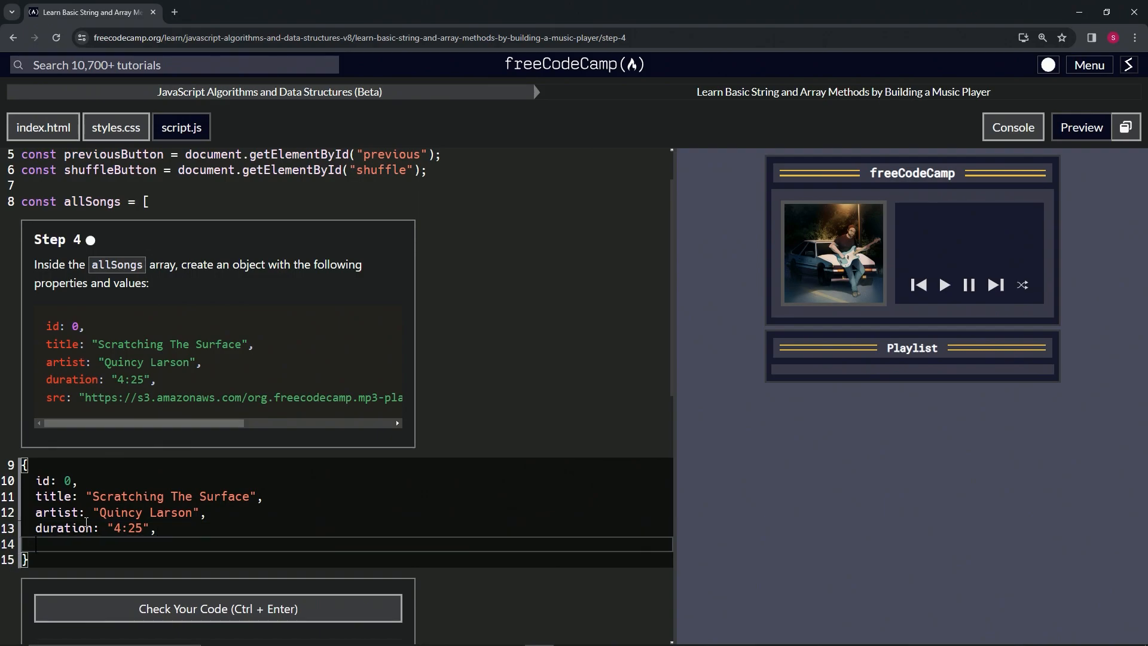
Add a src property with the scratching-the-surface.mp3 URL in quotes
{"action": "type", "text": "src:"}
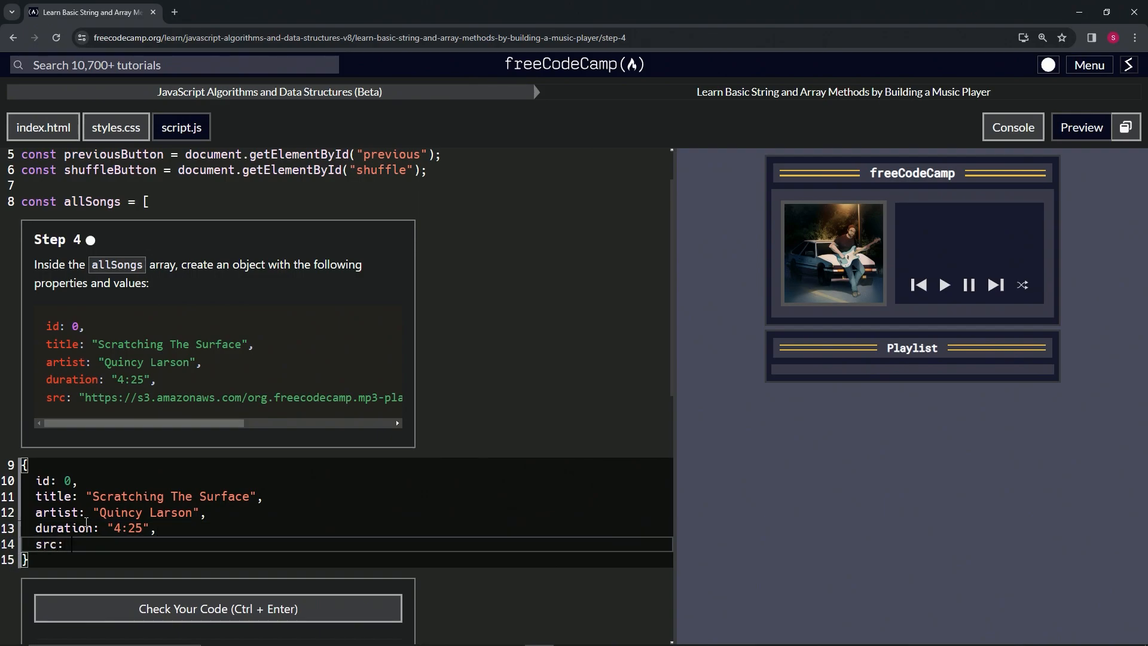
{"action": "type", "text": "\"\""}
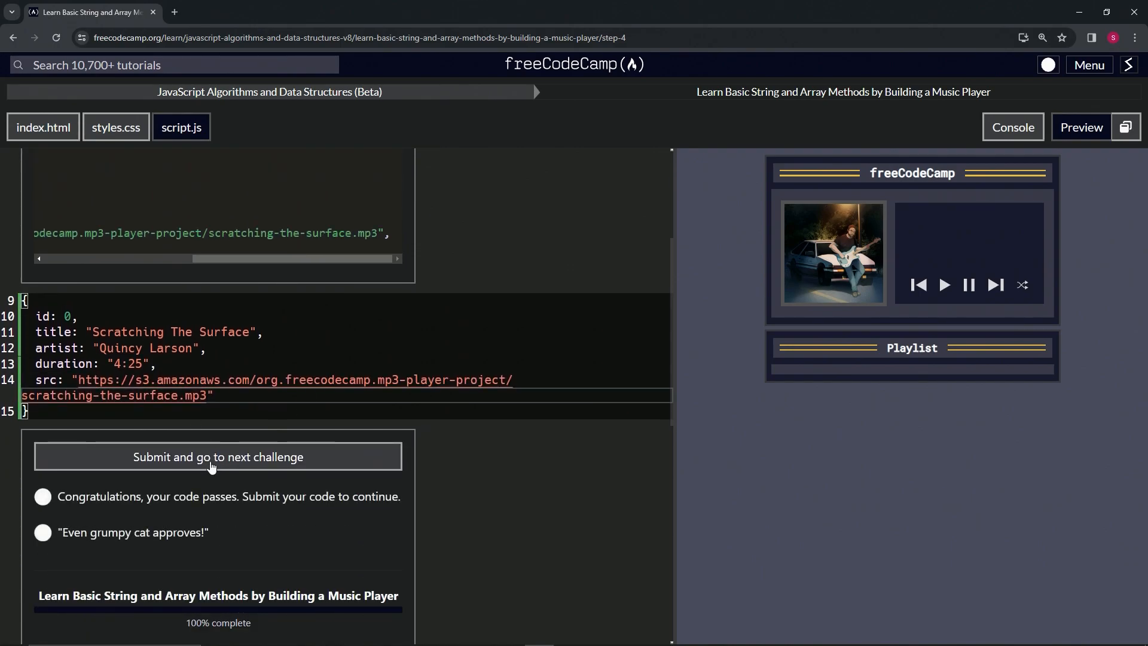
Submit the passing Step 4 code and advance to Step 5
{"action": "left_click", "coordinate": [217, 456]}
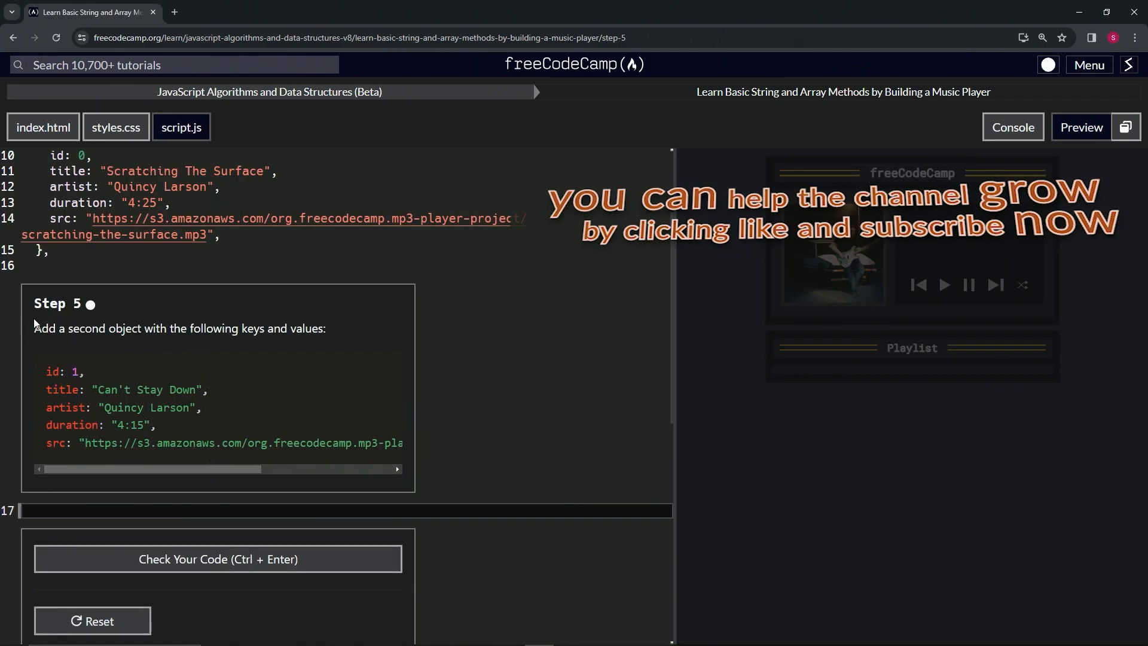
{"action": "mouse_move", "coordinate": [40, 318]}
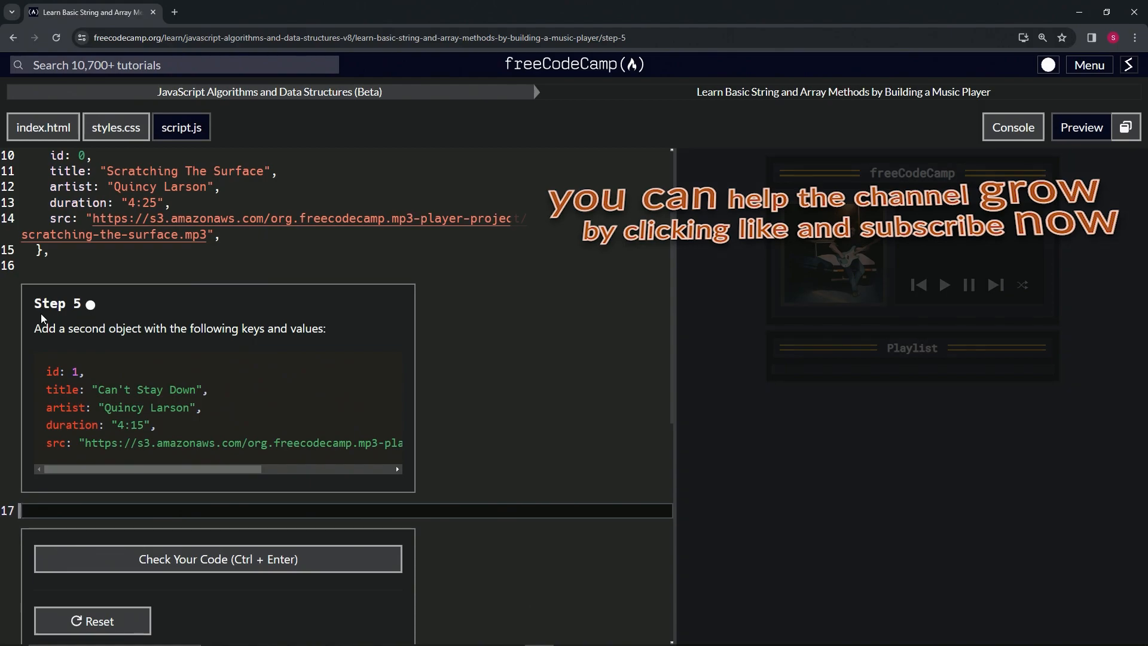